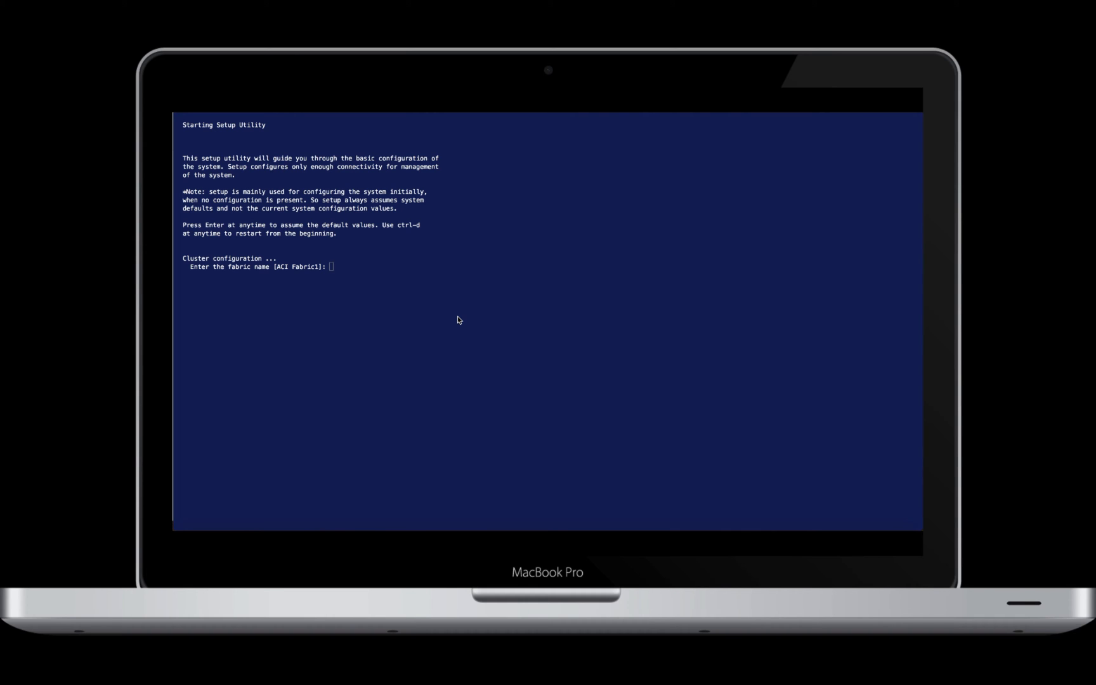
# - Accept defaults for fabric ACI Fabric1, ID 1, three controllers, pod 1, controller ID 1
pyautogui.press('Return')
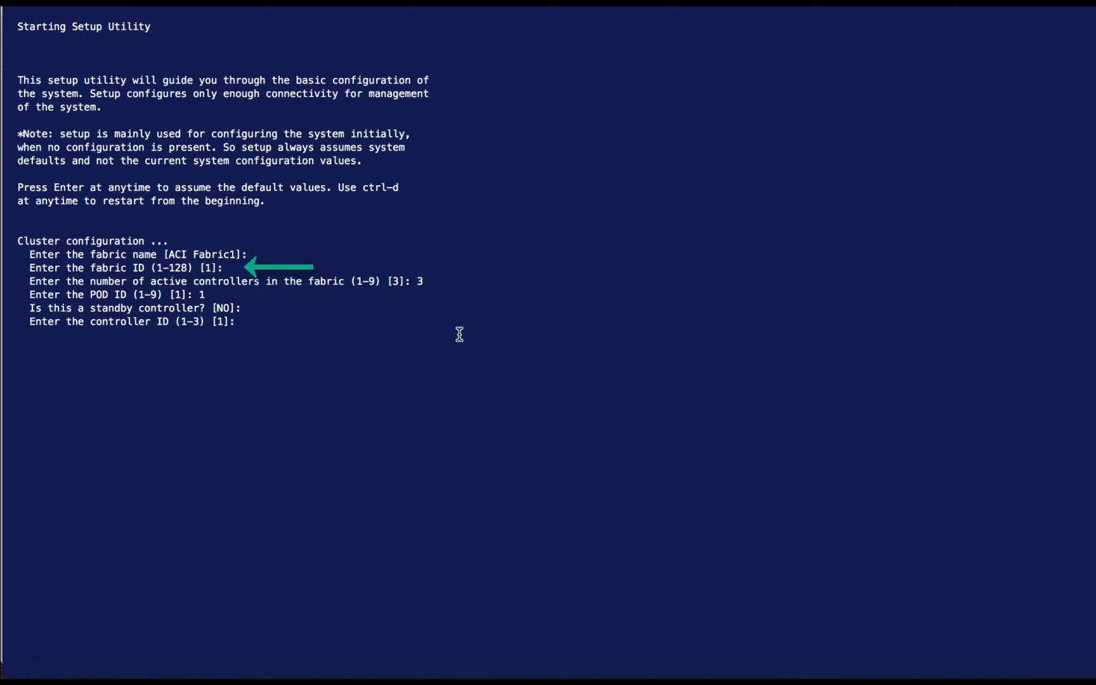
pyautogui.press('Return')
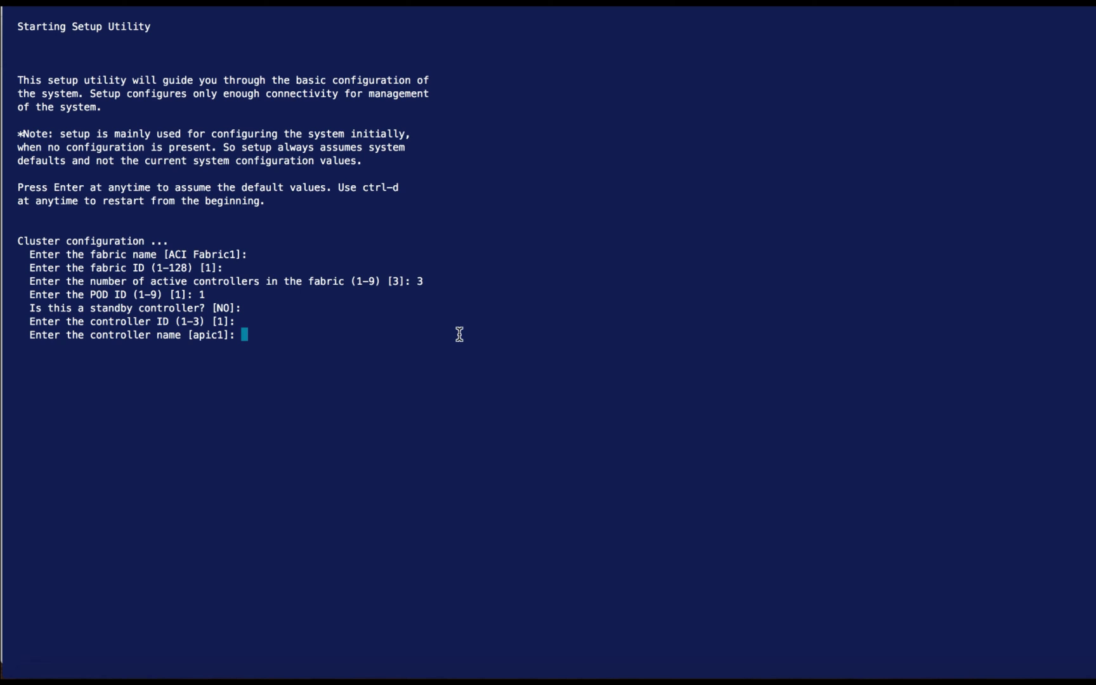
# - Enter TEP pool 192.168.0.0/16 and infra VLAN 4093, keeping controller name apic1
pyautogui.write('19')
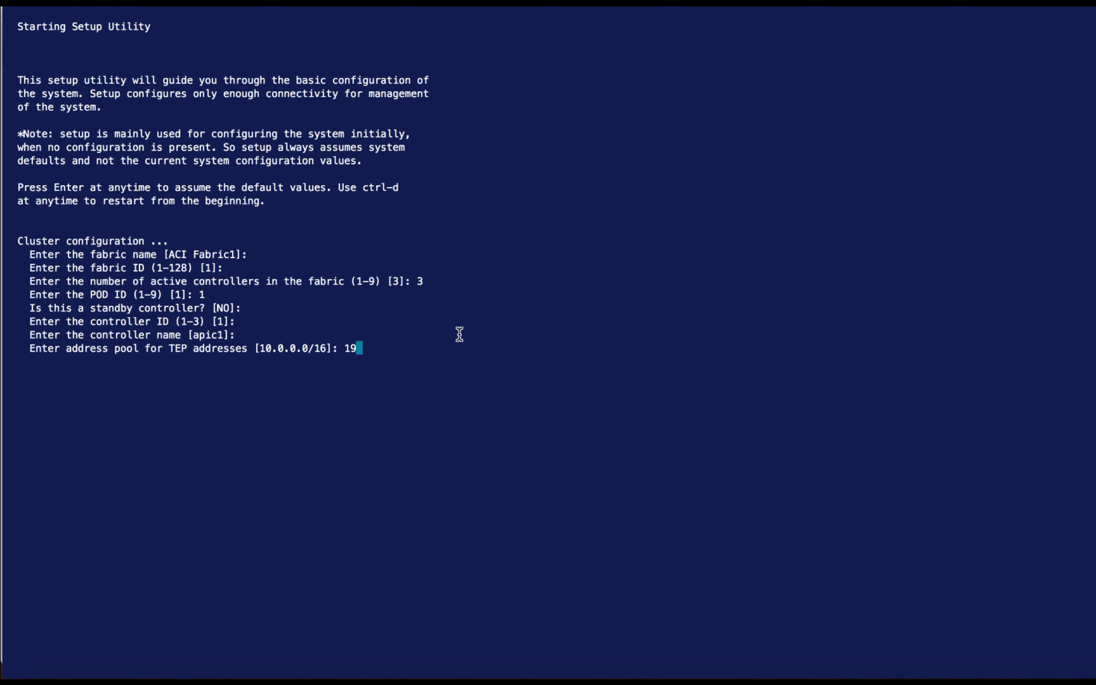
pyautogui.write('2.168.')
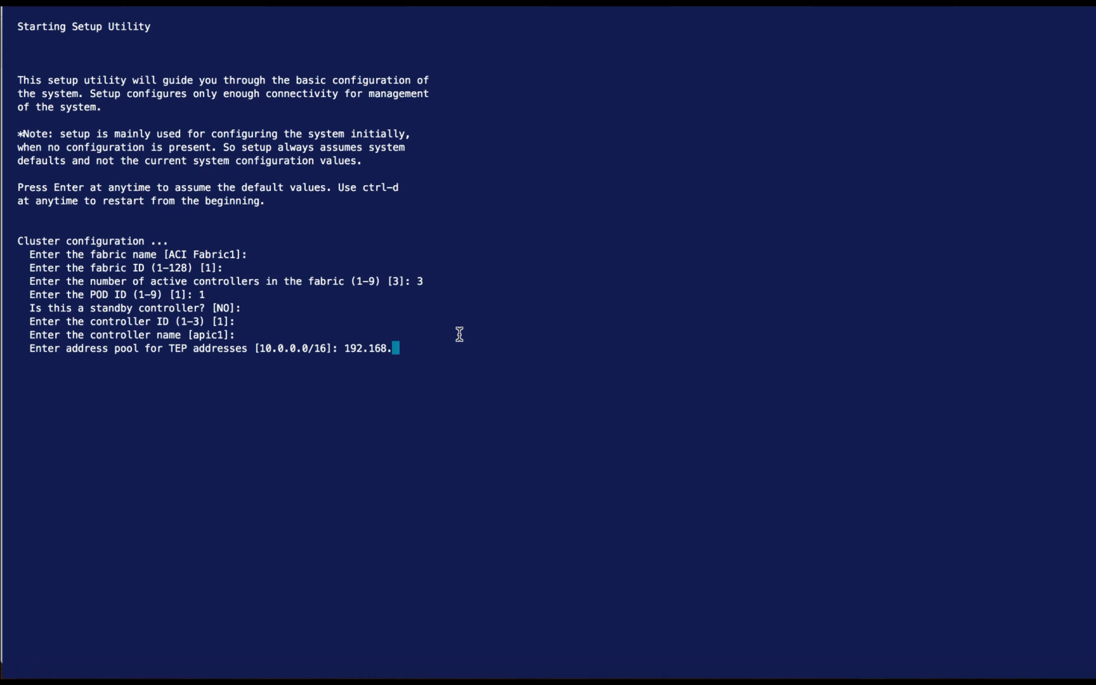
pyautogui.write('0.0/16')
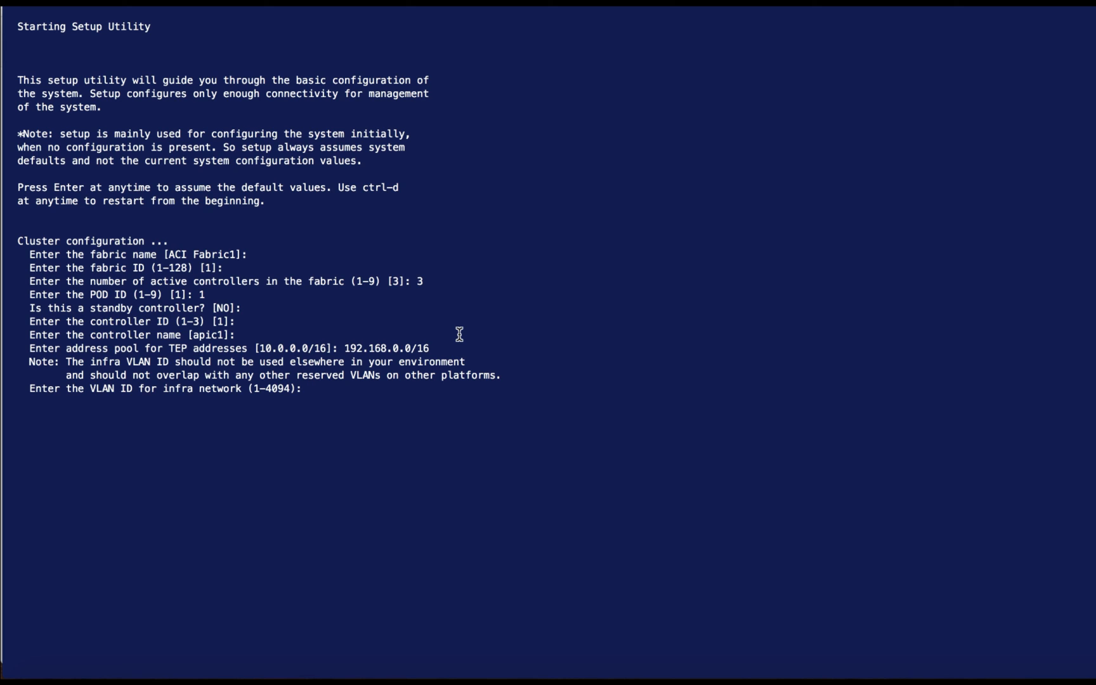
pyautogui.write('4093')
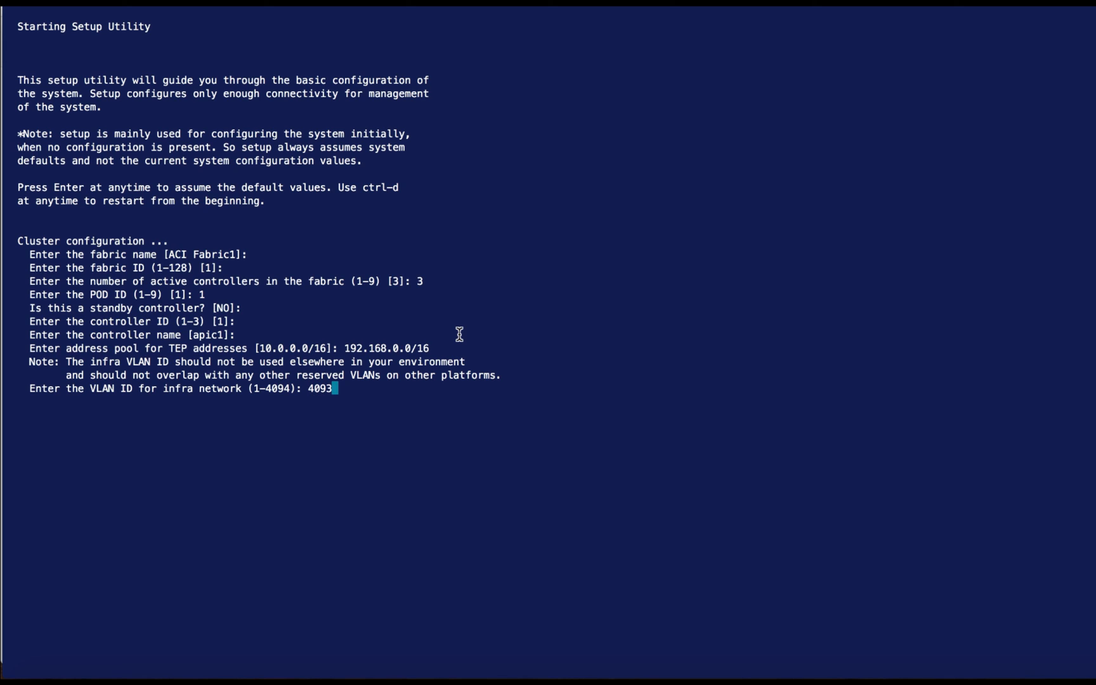
pyautogui.press('Return')
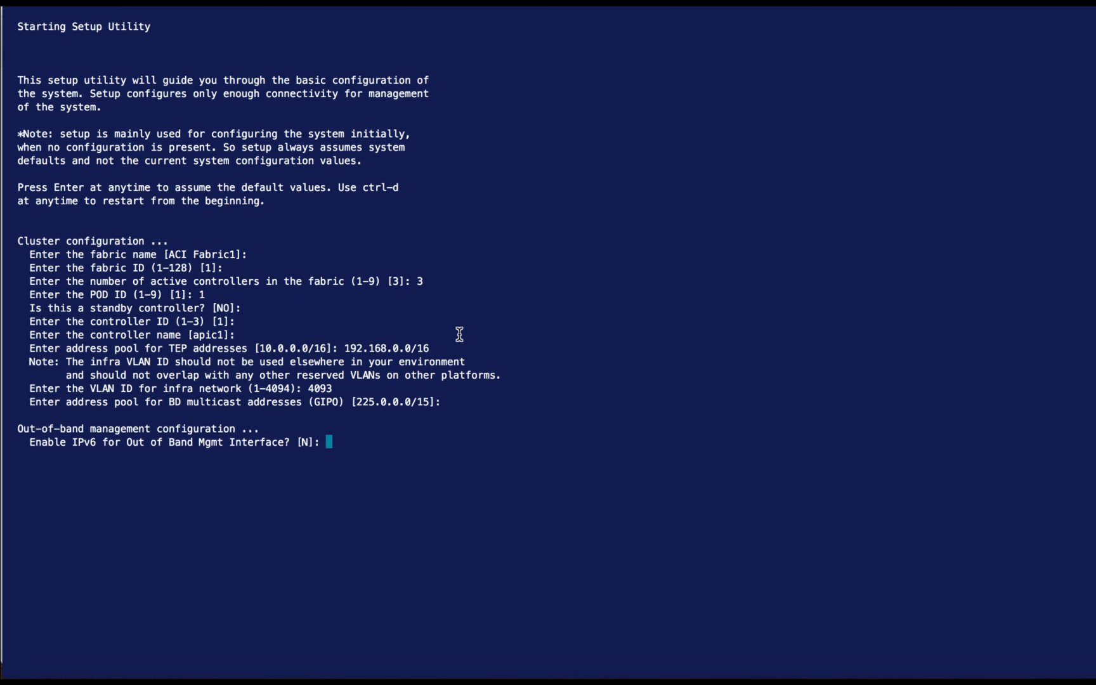
# - Enter 10.96.5.161/24 as the out-of-band management IPv4 address, leaving IPv6 disabled
pyautogui.write('10.96.5.')
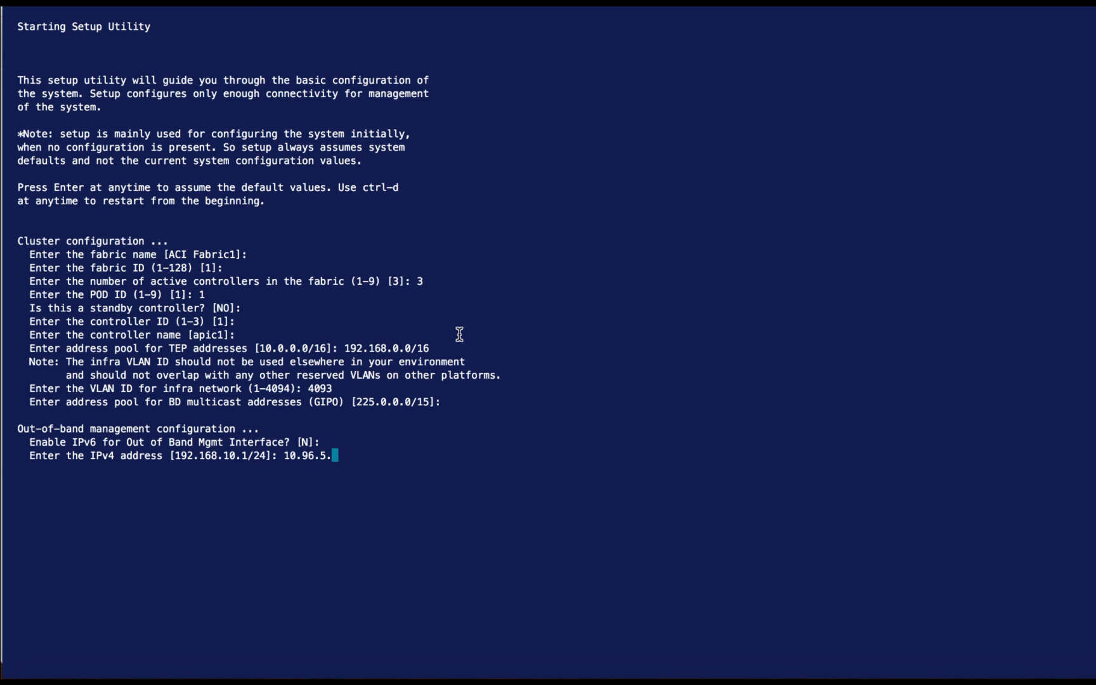
pyautogui.write('161/24')
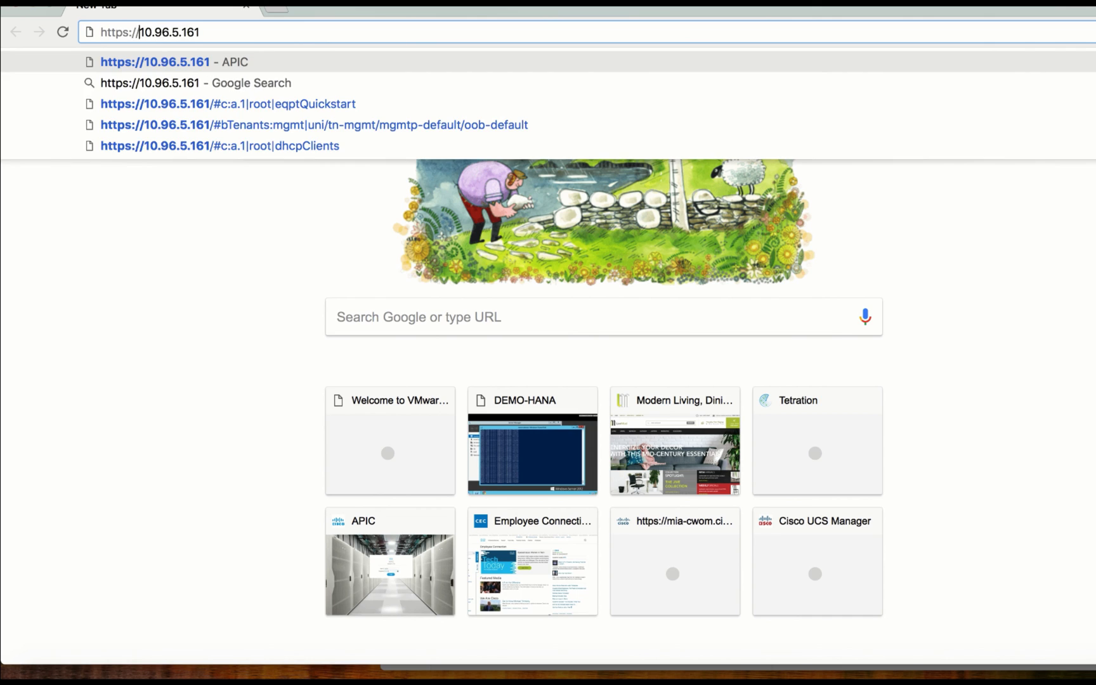
pyautogui.click(155, 61)
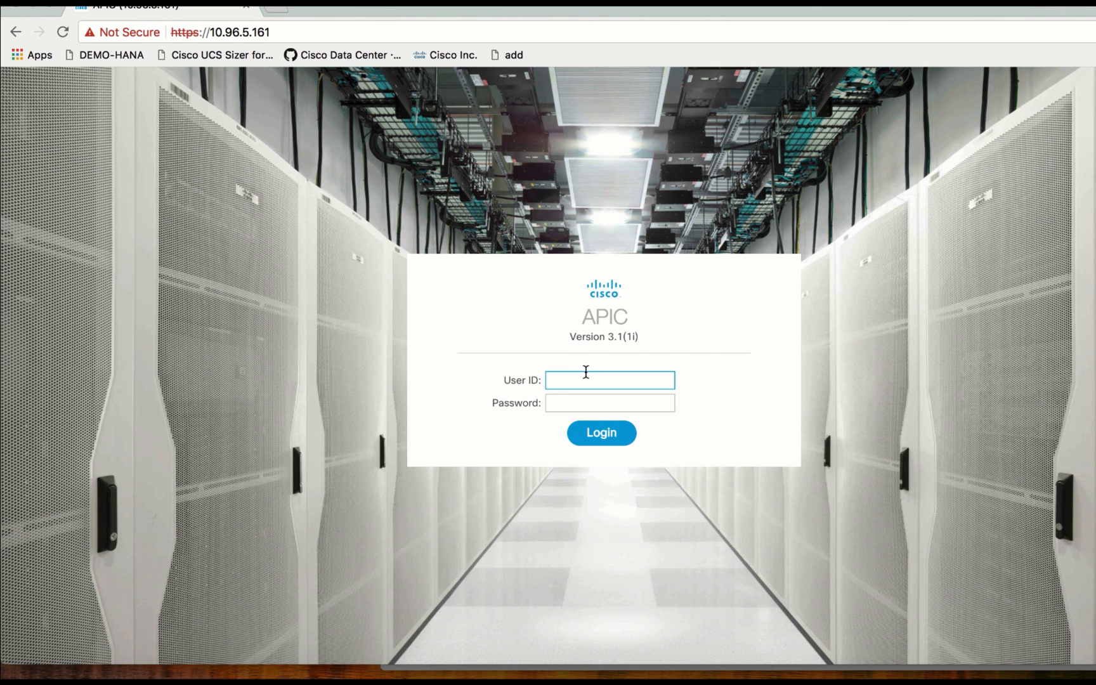